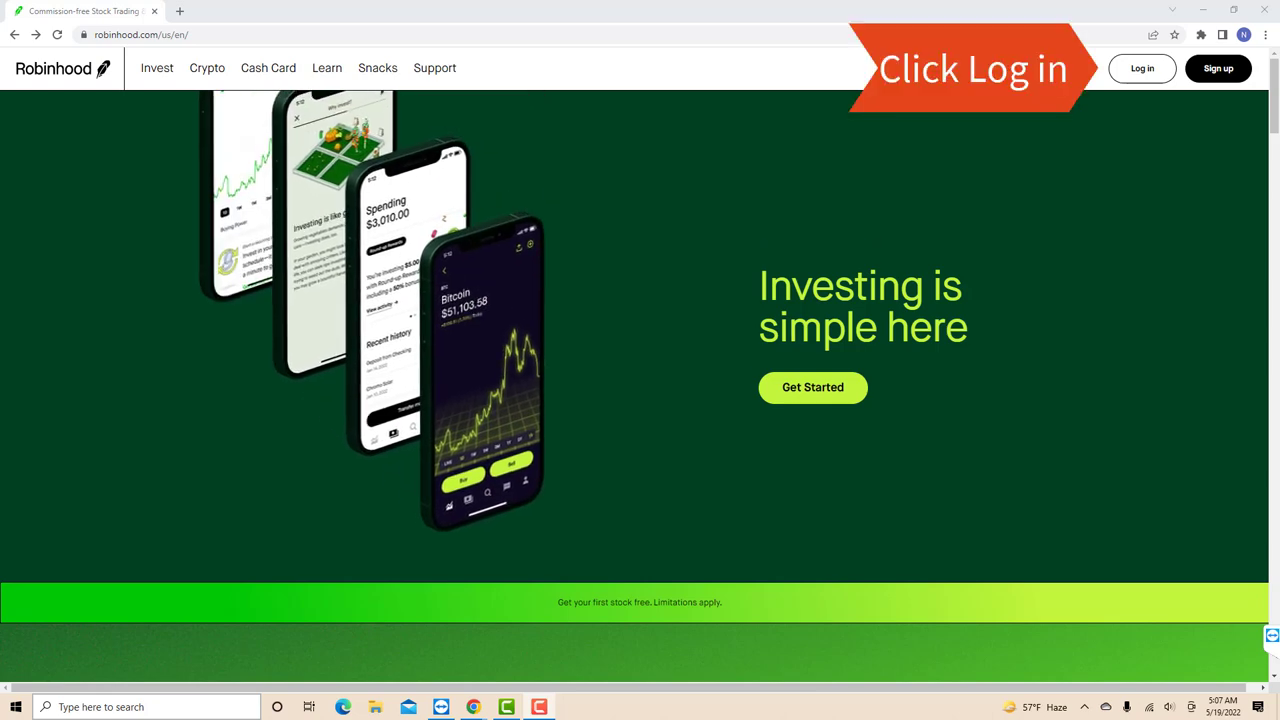
Open the Robinhood login page from the homepage's Log in button.
{"action": "left_click", "coordinate": [1142, 68]}
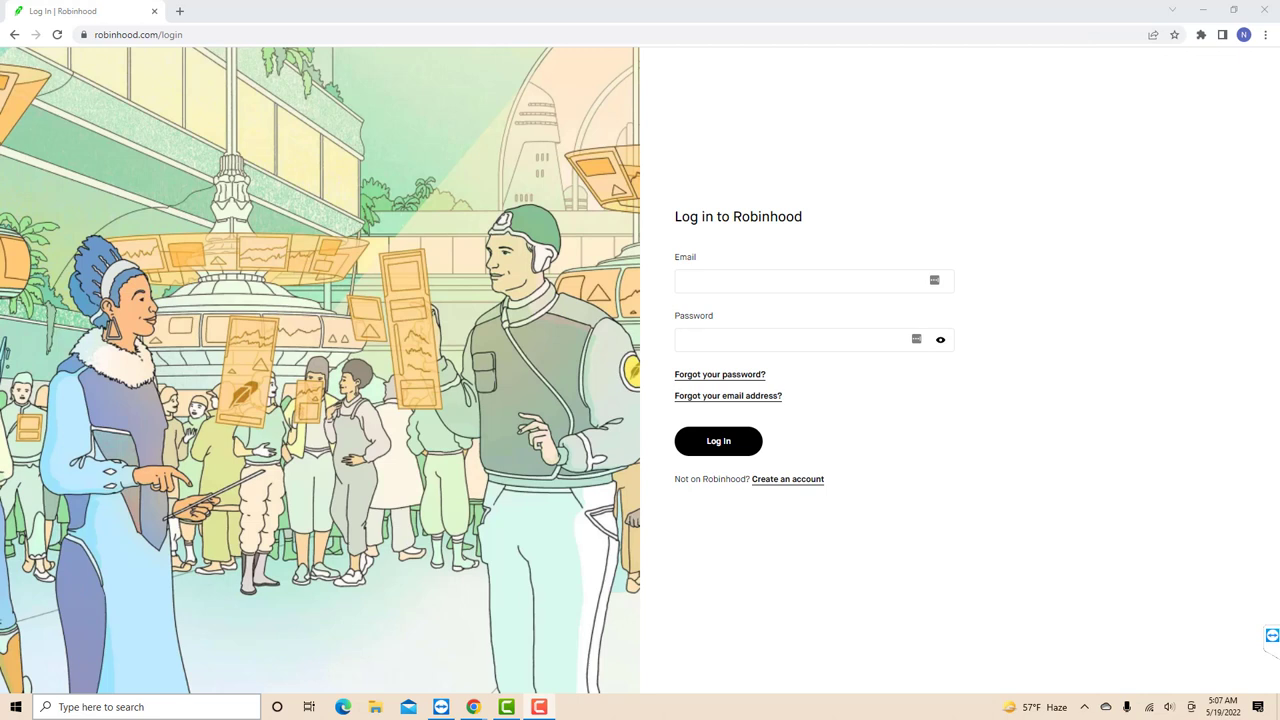
Sign in to Robinhood to reach the $4.84 portfolio dashboard.
{"action": "left_click", "coordinate": [718, 441]}
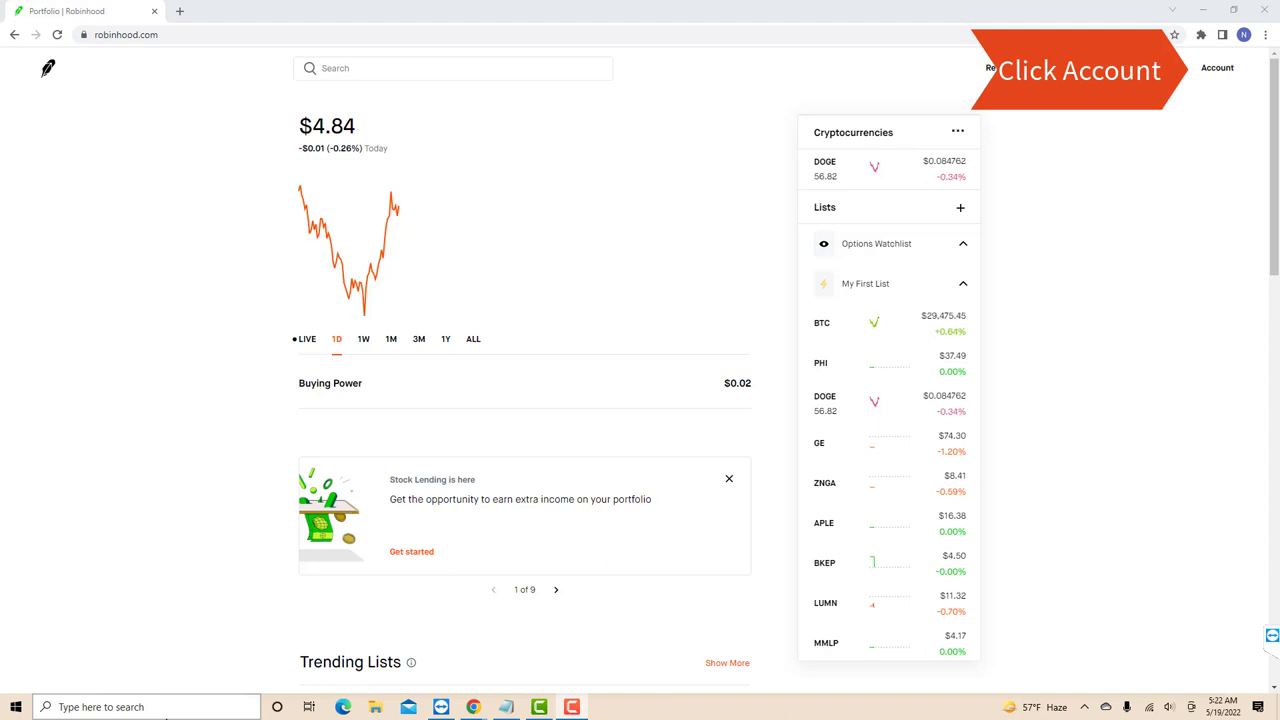
Open the Account menu's Investing page showing the $4.84 portfolio and Dogecoin holding.
{"action": "left_click", "coordinate": [1217, 67]}
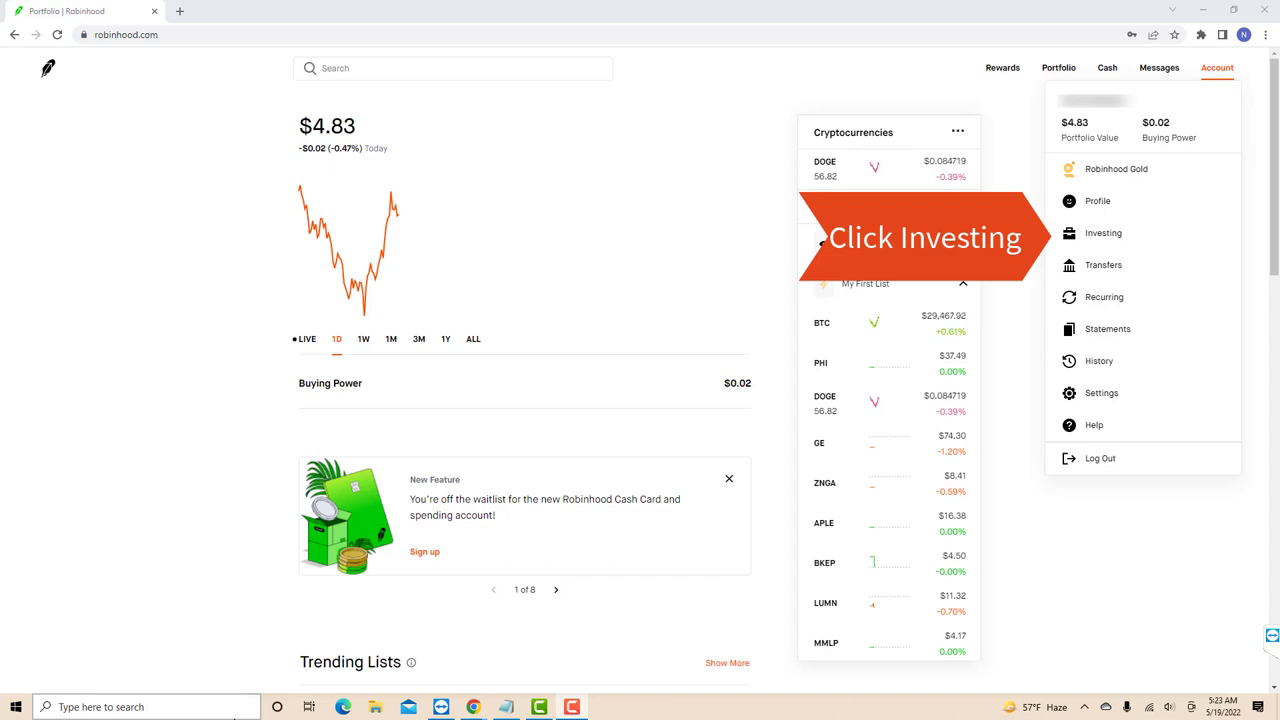
{"action": "left_click", "coordinate": [1104, 233]}
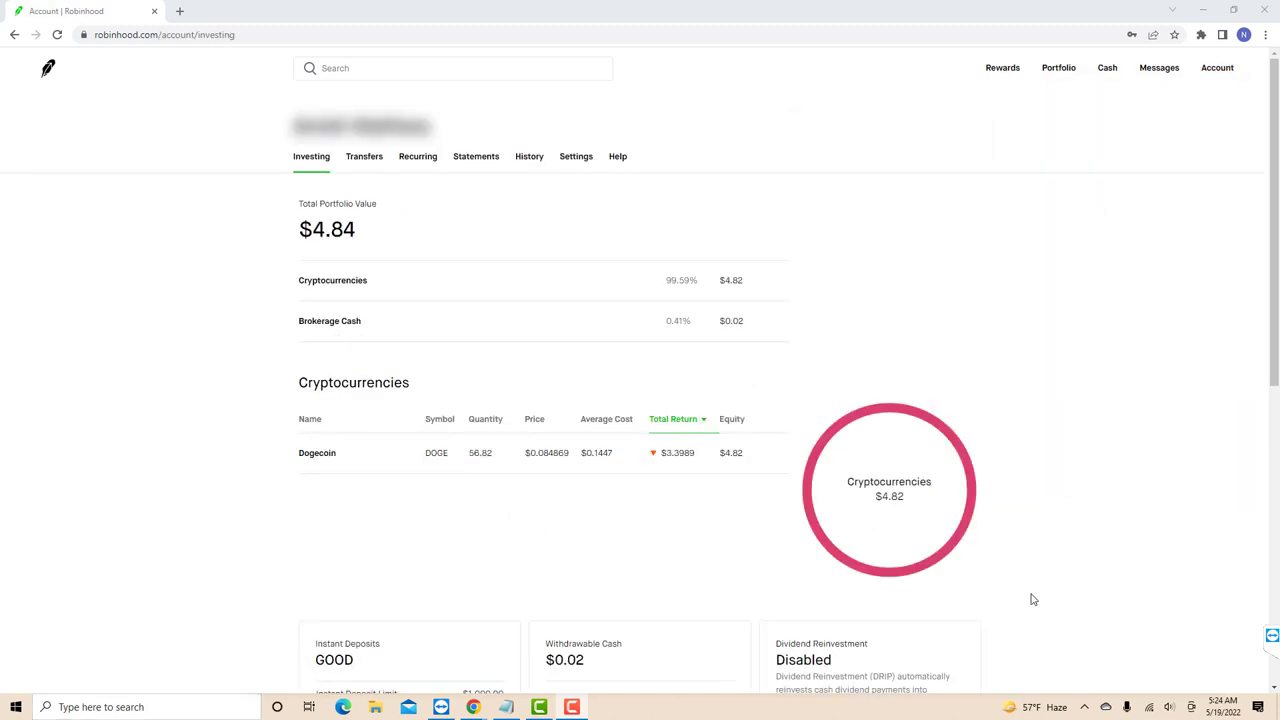
Scroll the Investing page down to the Stock Lending card marked Disabled.
{"action": "scroll", "scroll_direction": "down", "scroll_amount": 3}
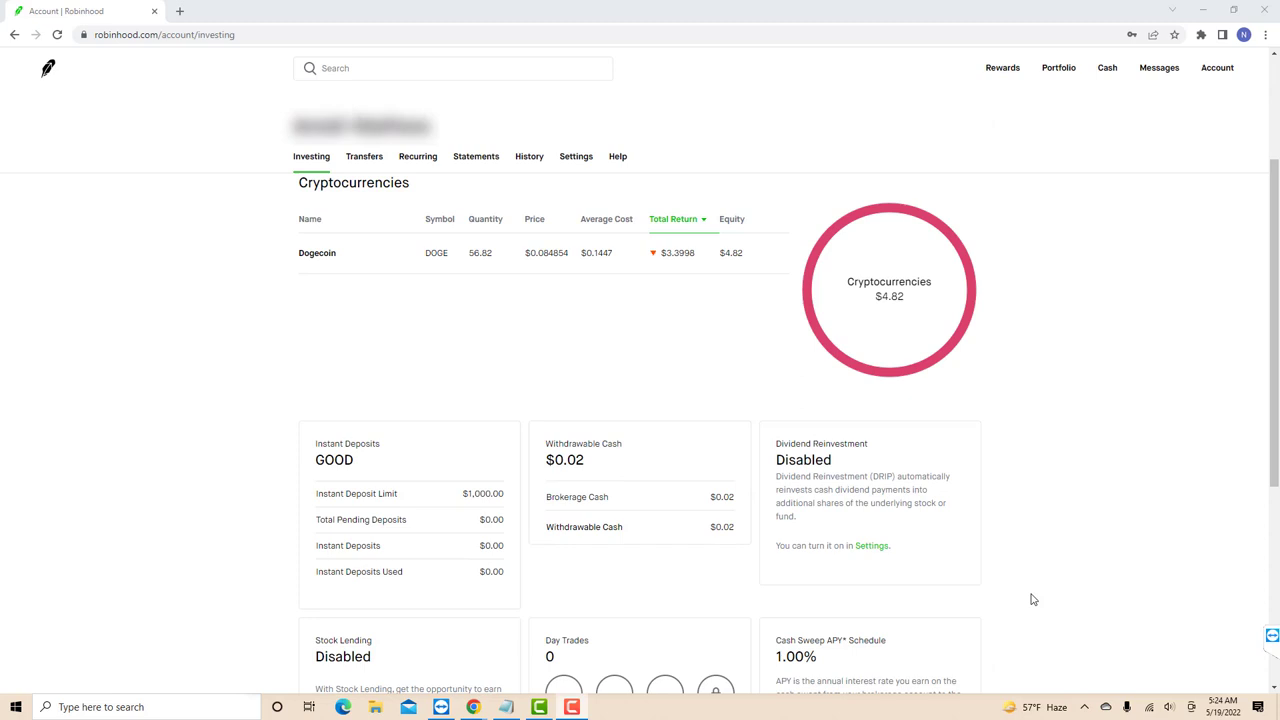
{"action": "scroll", "scroll_direction": "down", "scroll_amount": 3}
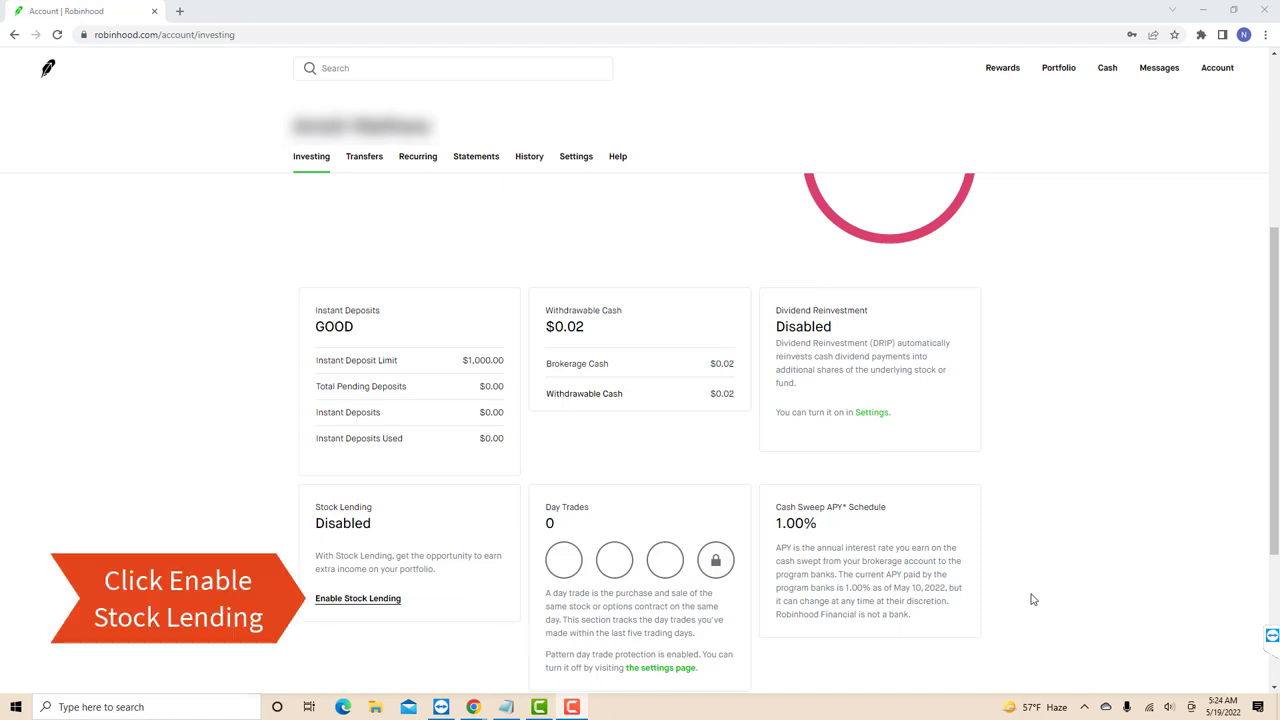
Enable Stock Lending, continuing past the first agreement and accepting the second.
{"action": "left_click", "coordinate": [357, 598]}
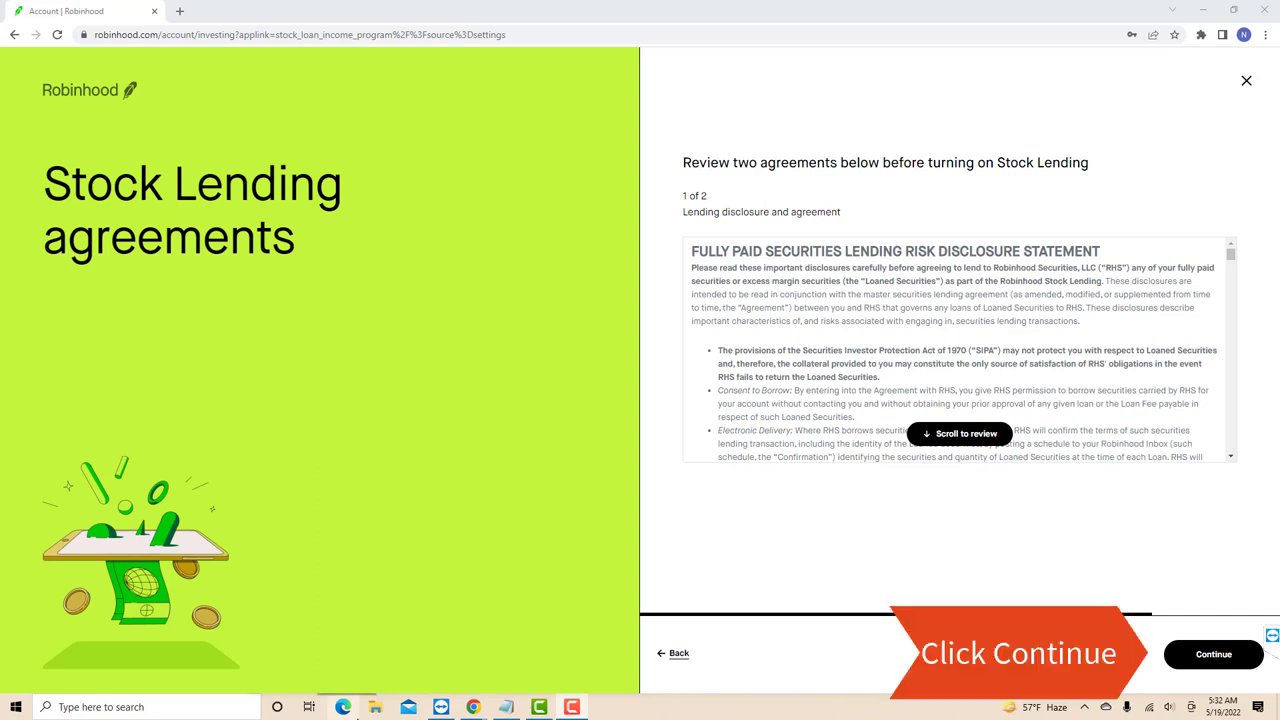
{"action": "left_click", "coordinate": [1213, 654]}
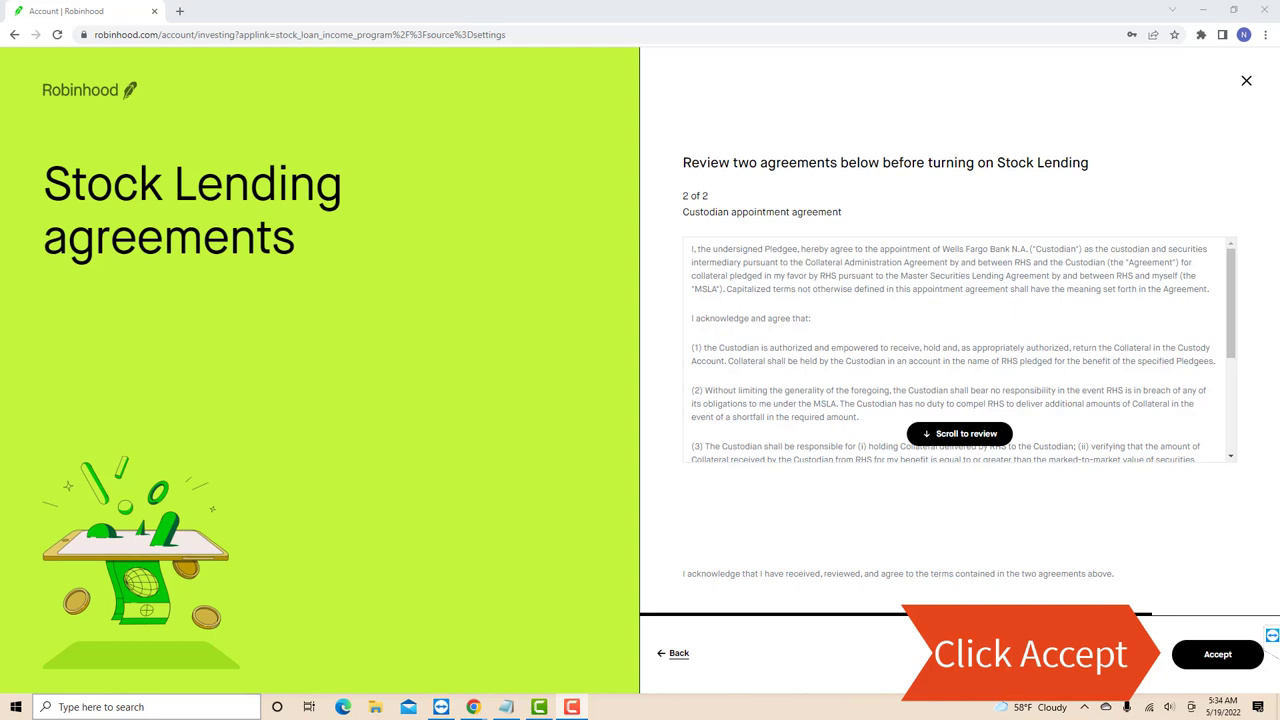
{"action": "left_click", "coordinate": [1217, 654]}
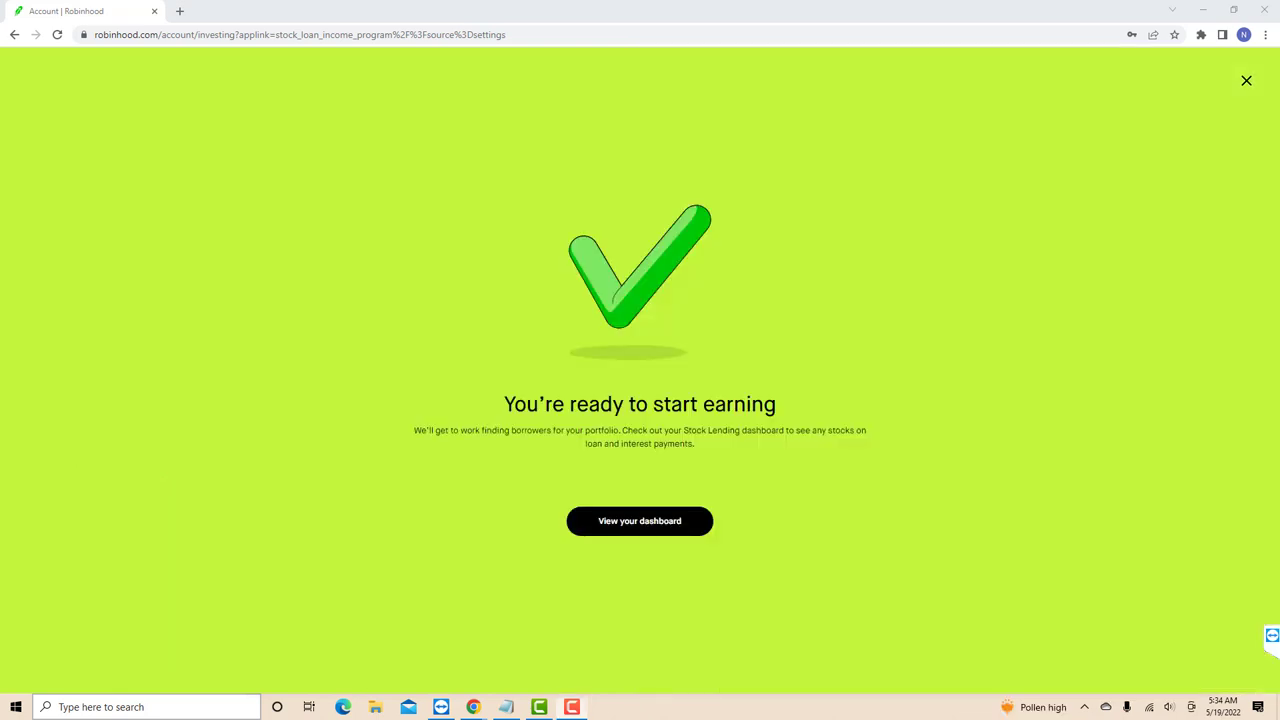